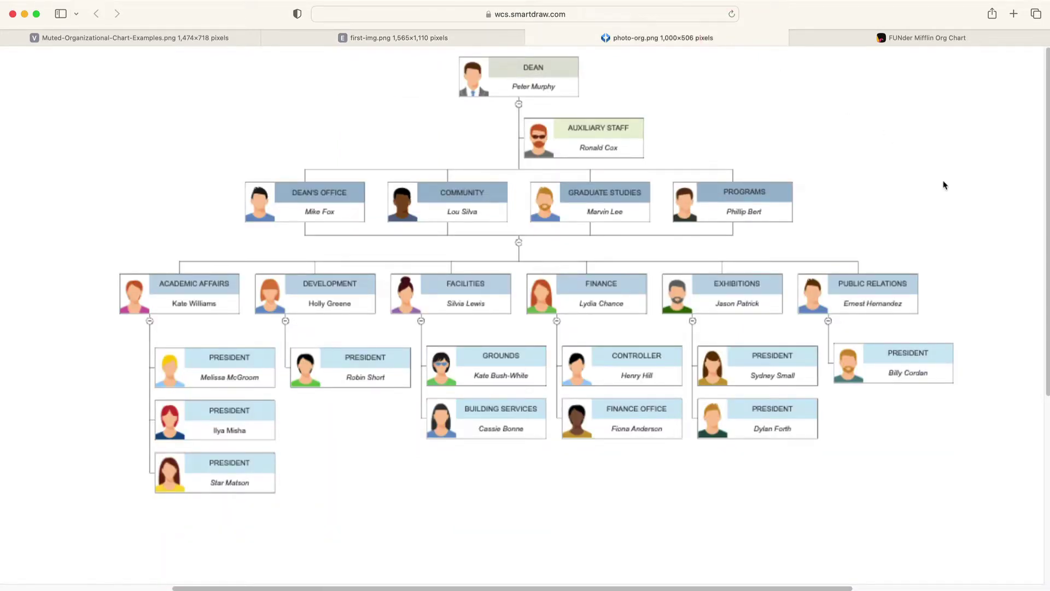
pyautogui.moveTo(937, 38)
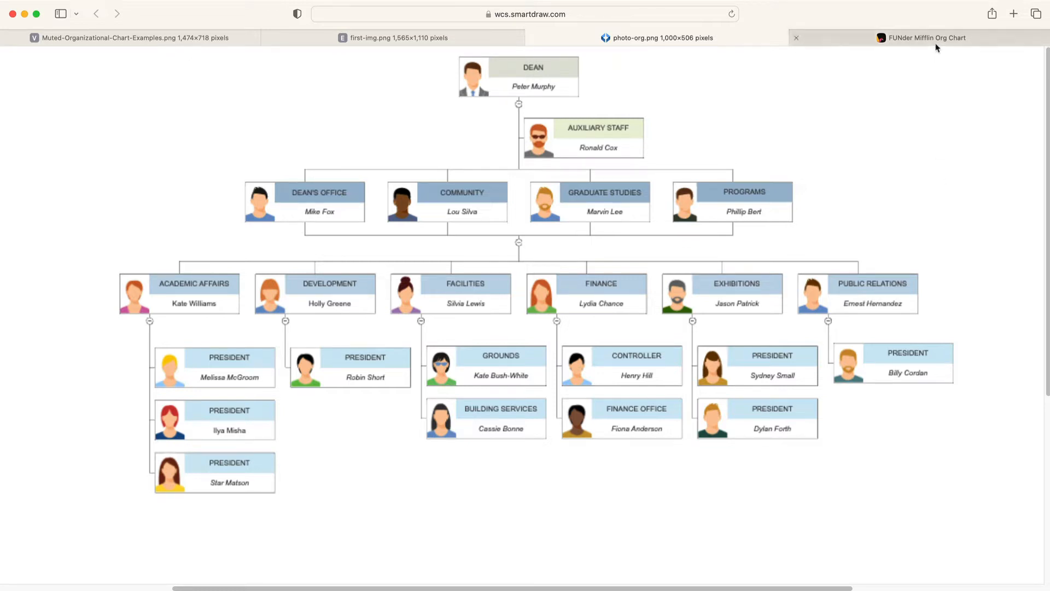
# - Switch to the FUNder Mifflin Org Chart tab in Safari
pyautogui.click(927, 38)
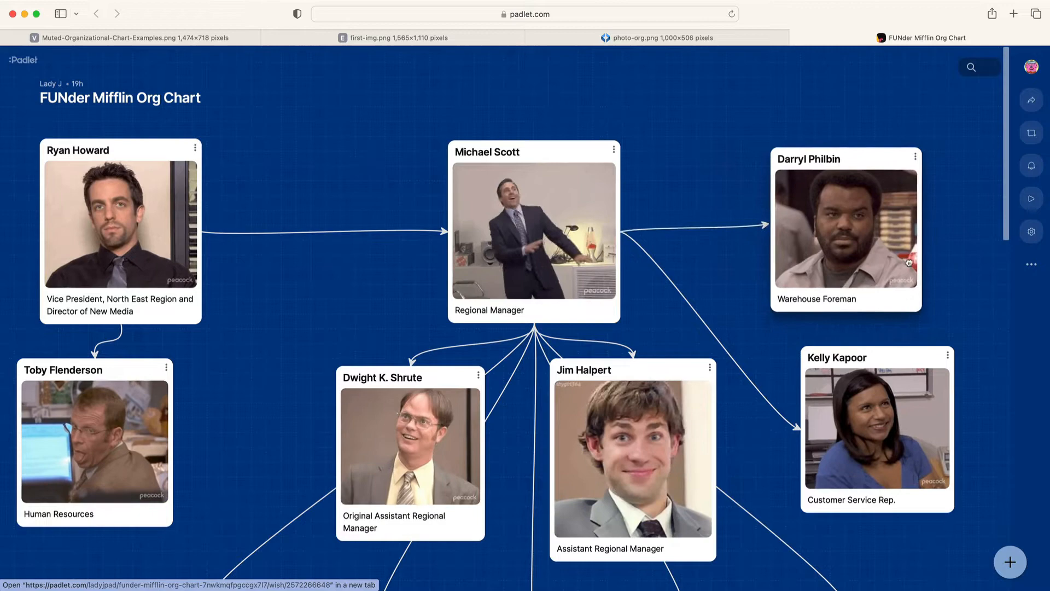
pyautogui.moveTo(947, 244)
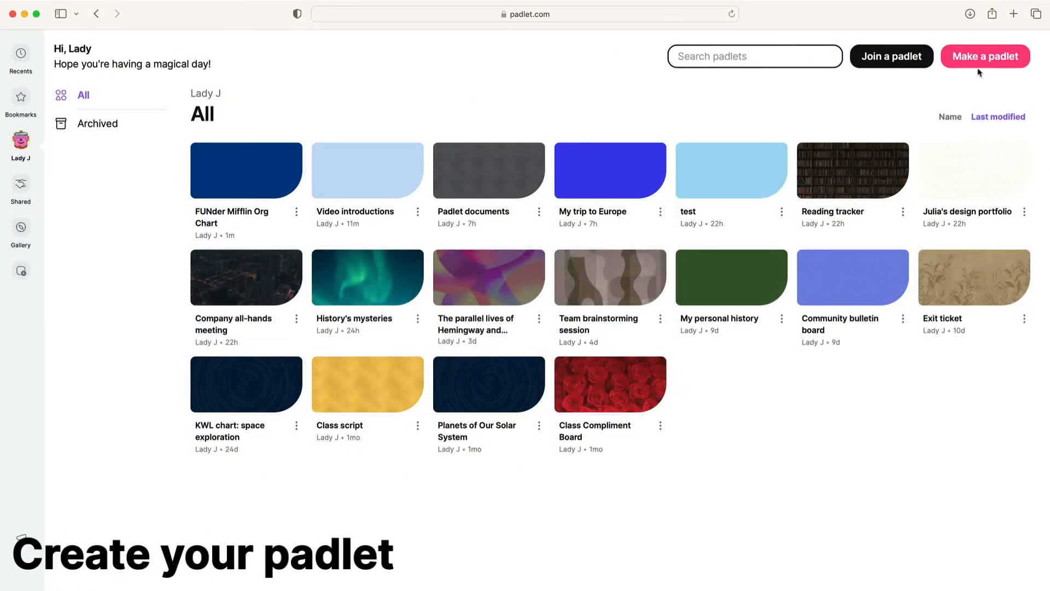
# - Make a new padlet titled 'Dunder Mifflin Org Chart' with blue grid wallpaper
pyautogui.click(984, 55)
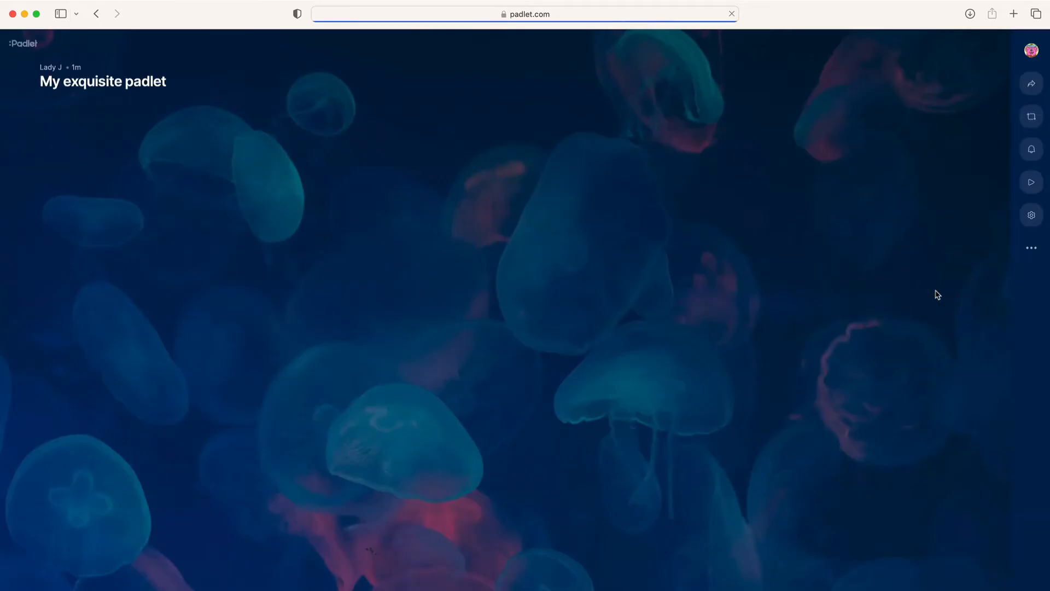
pyautogui.click(1030, 215)
pyautogui.write('D')
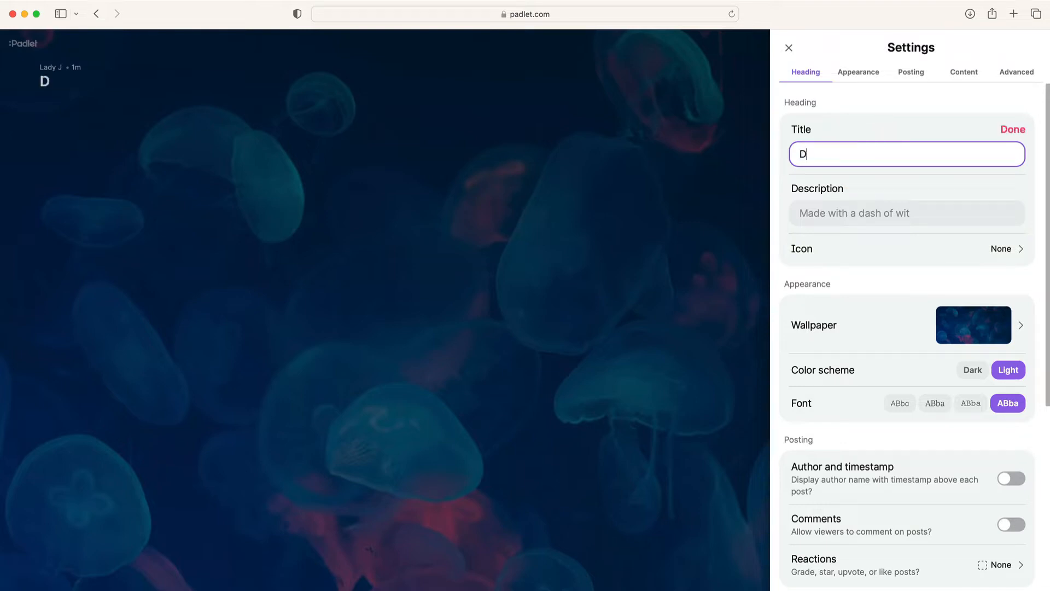
pyautogui.write('under Miffli')
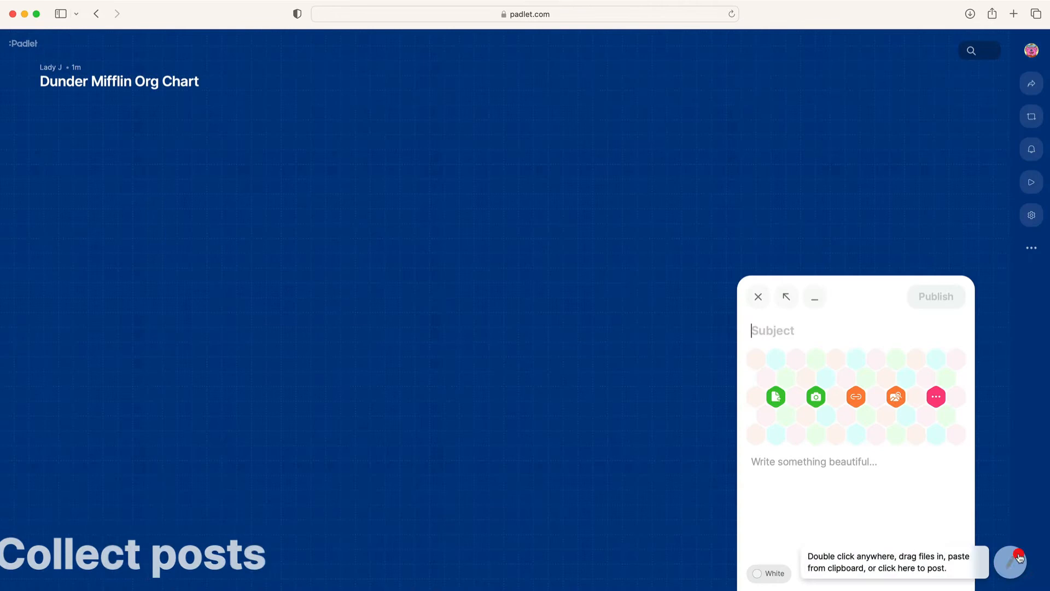
pyautogui.click(815, 396)
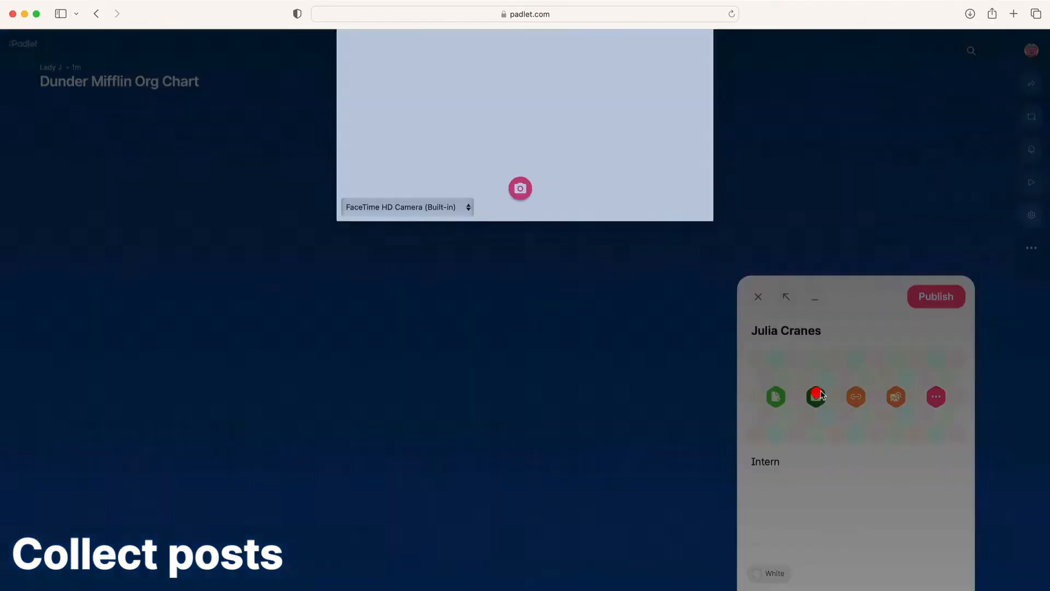
pyautogui.click(815, 397)
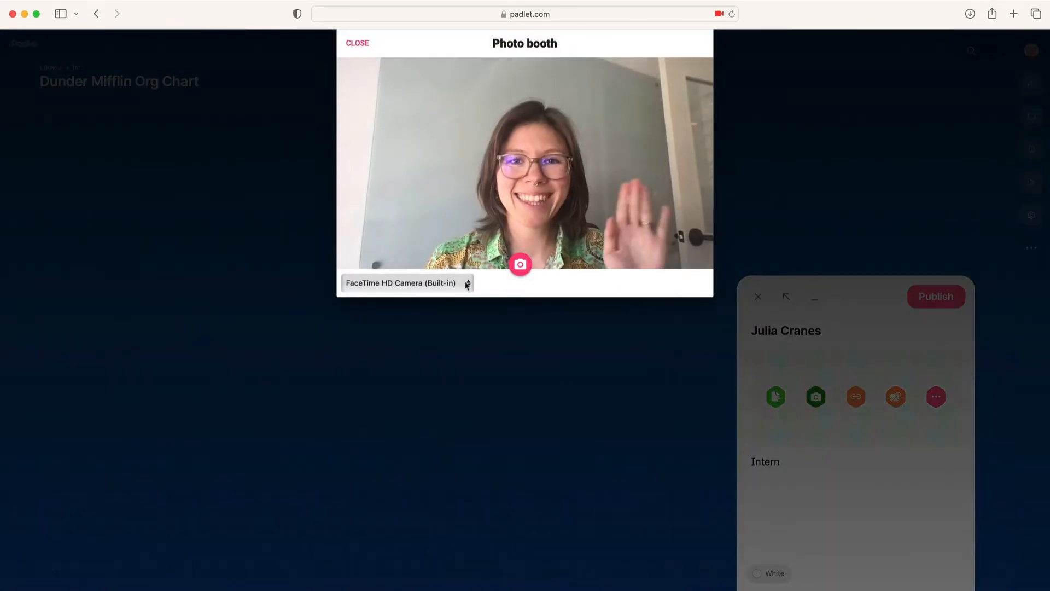
pyautogui.click(358, 43)
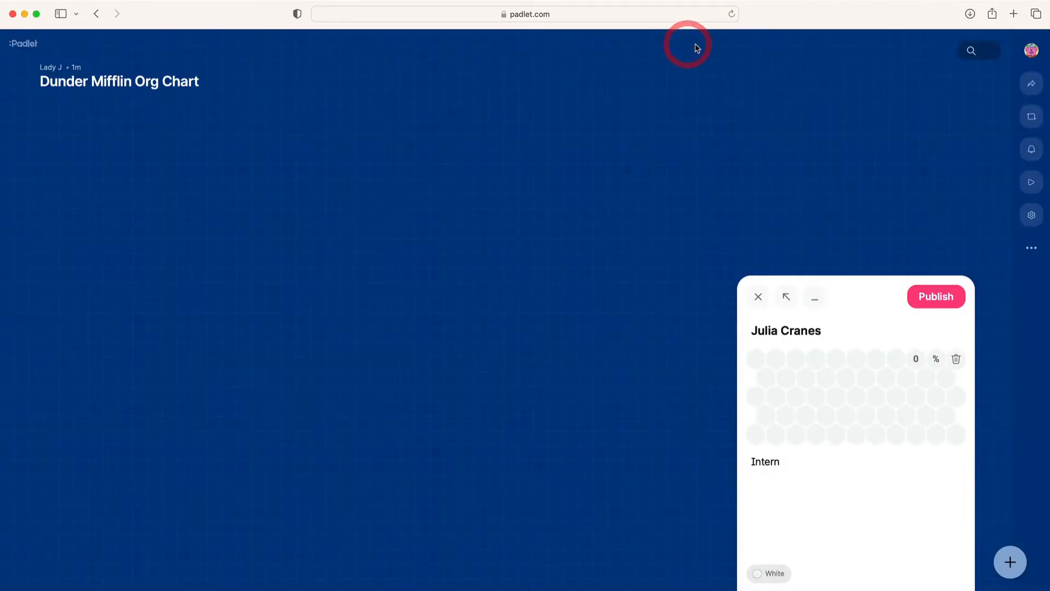
pyautogui.click(757, 296)
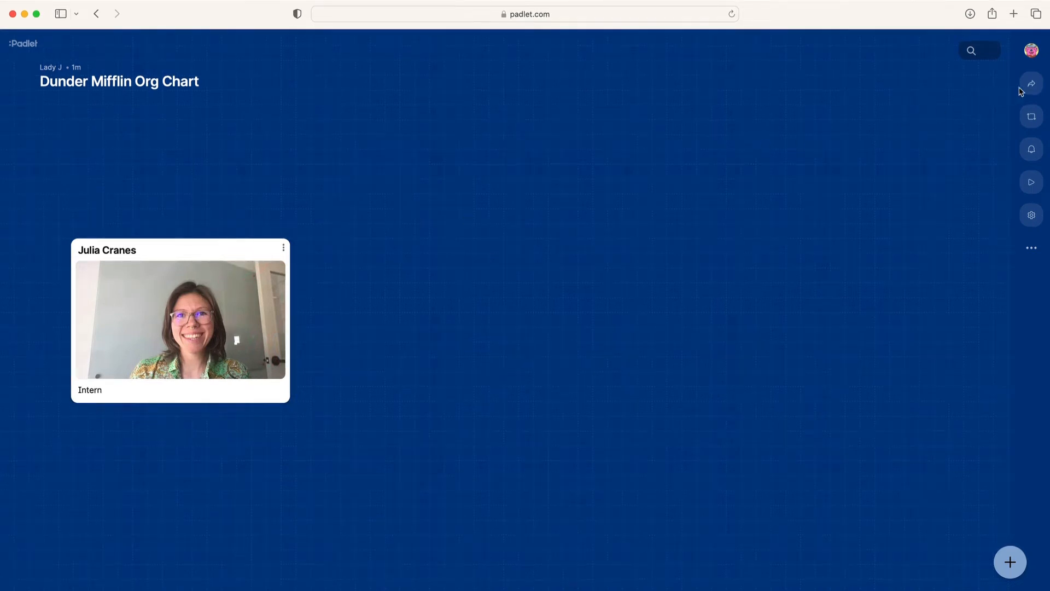
# - Copy the padlet's share link to the clipboard
pyautogui.click(1031, 84)
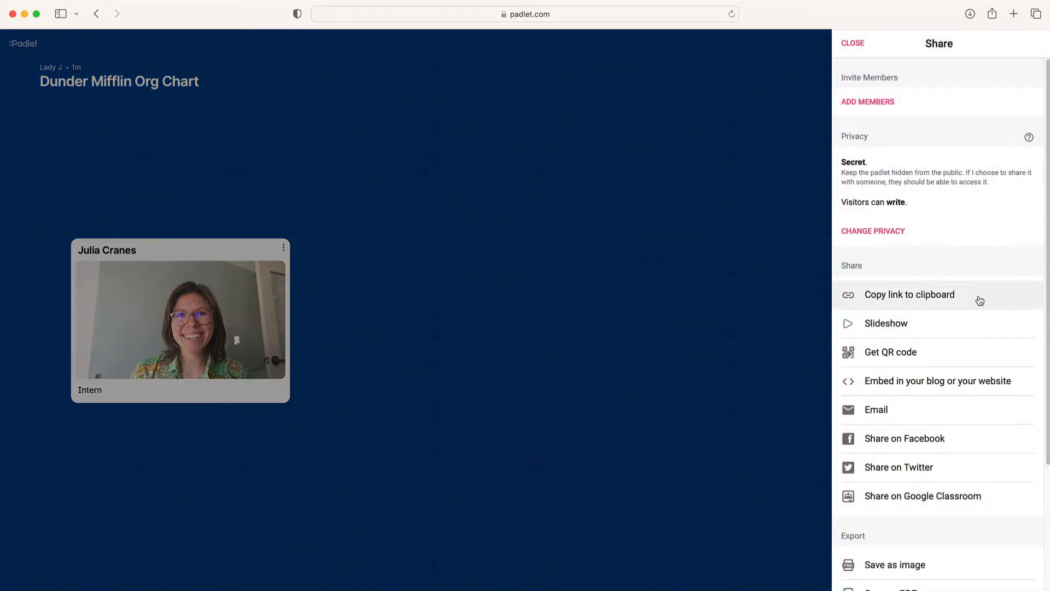
pyautogui.click(908, 294)
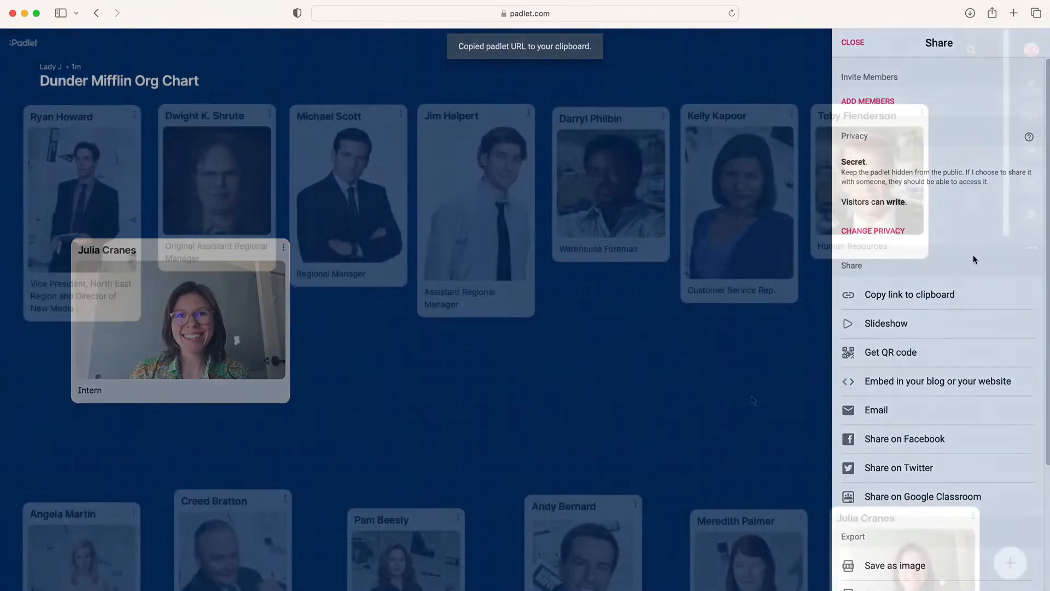
pyautogui.click(852, 42)
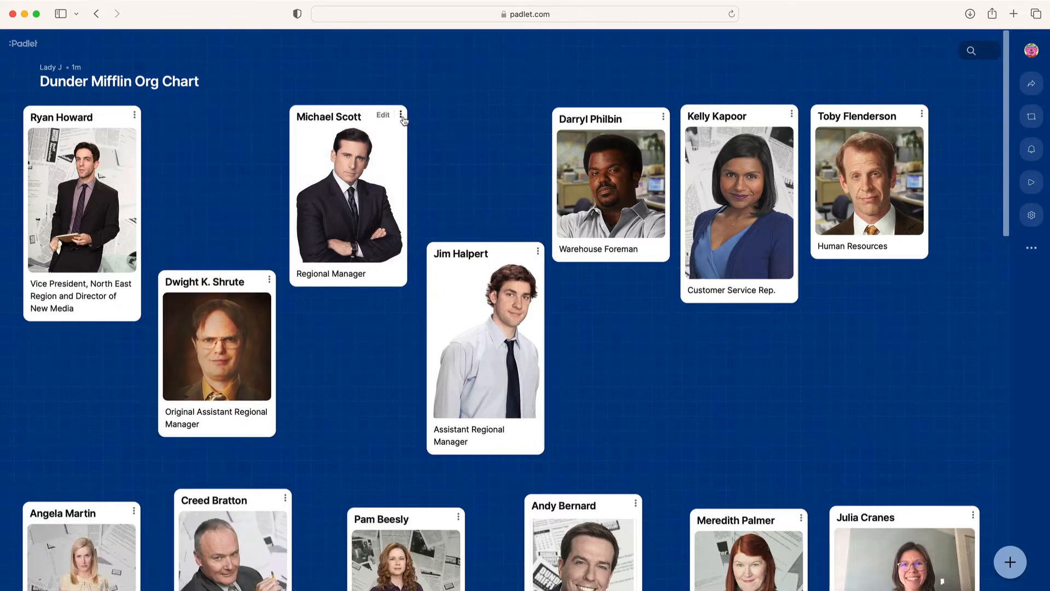
# - Connect Michael Scott's post to Jim Halpert's with an arrow
pyautogui.click(402, 114)
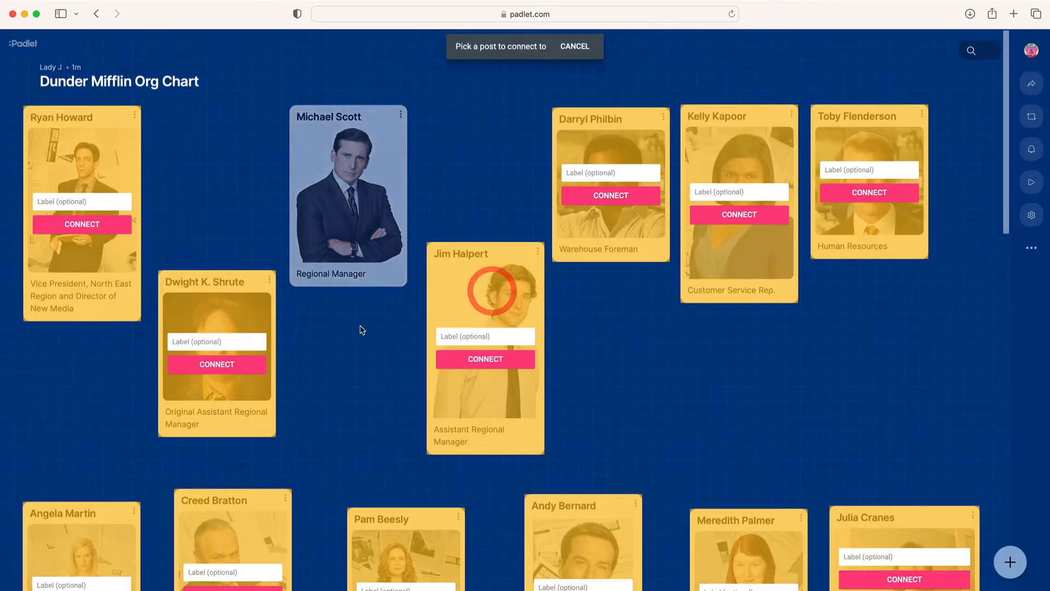
pyautogui.click(573, 45)
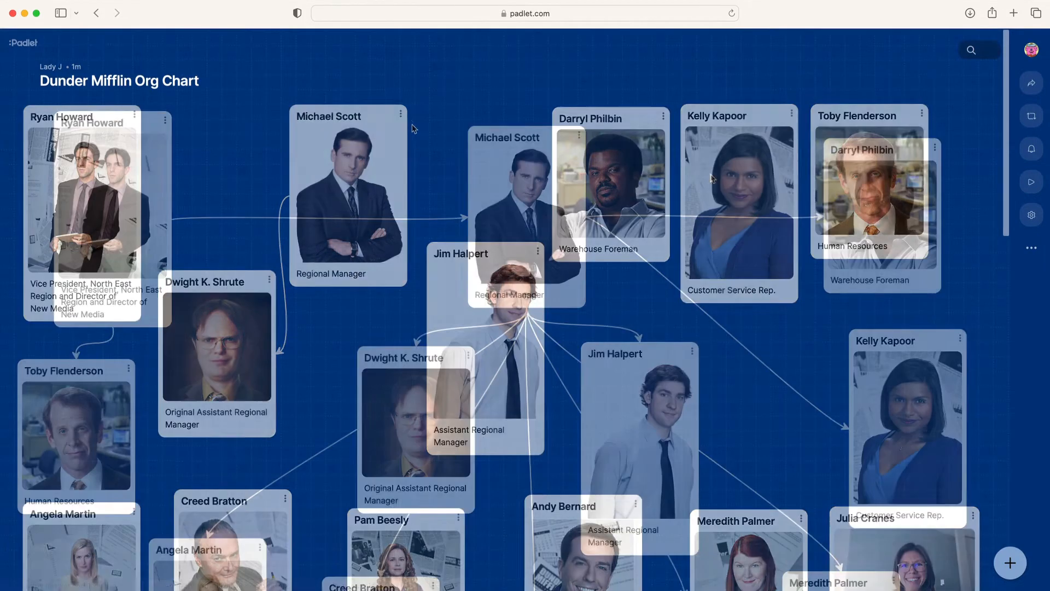
pyautogui.click(1030, 87)
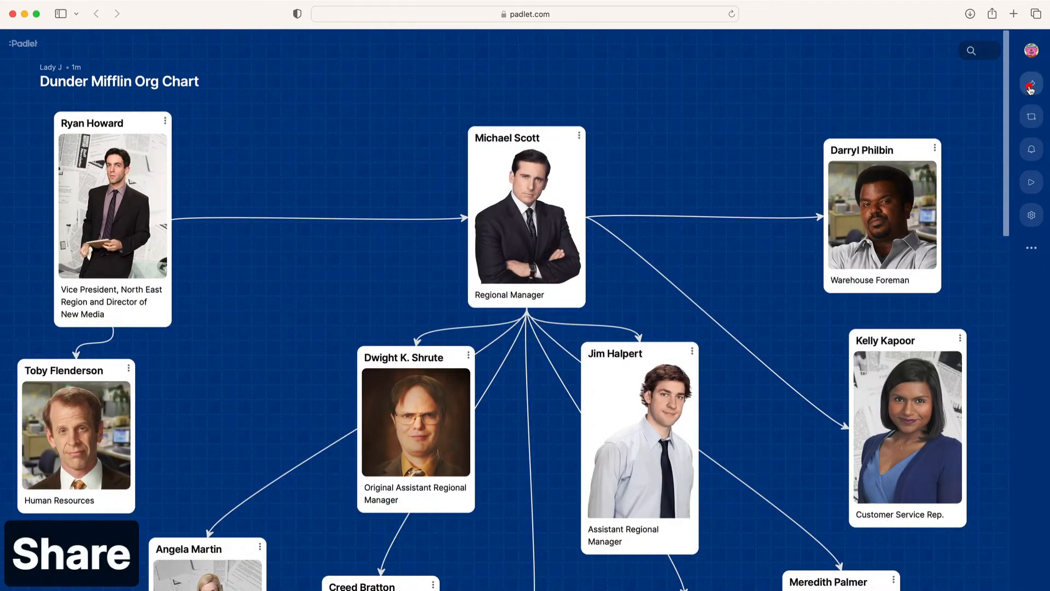
# - Change visitor permissions from Can write to Can read and save the privacy settings
pyautogui.click(1030, 87)
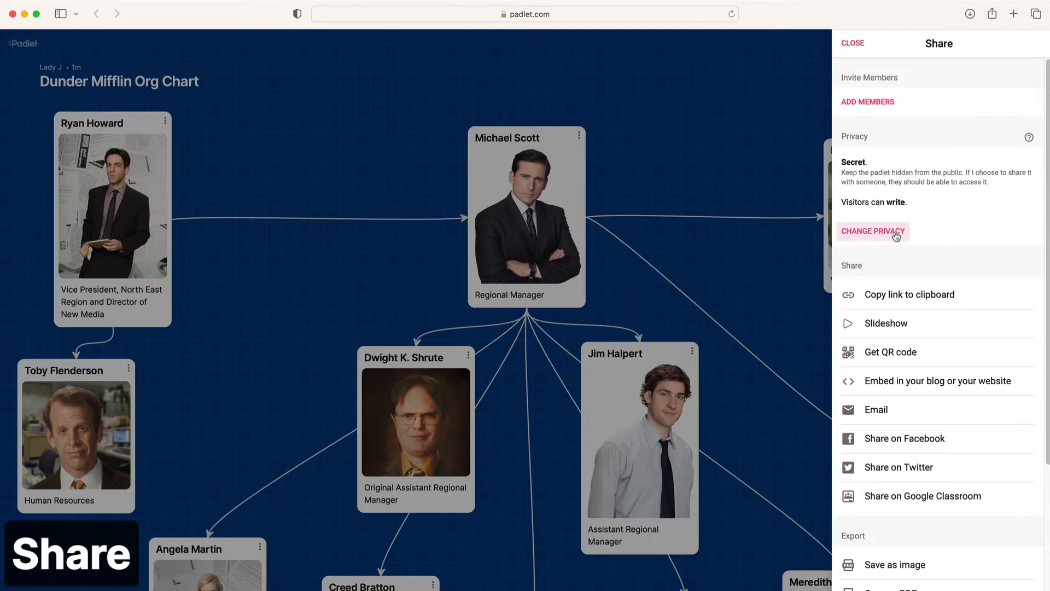
pyautogui.click(873, 230)
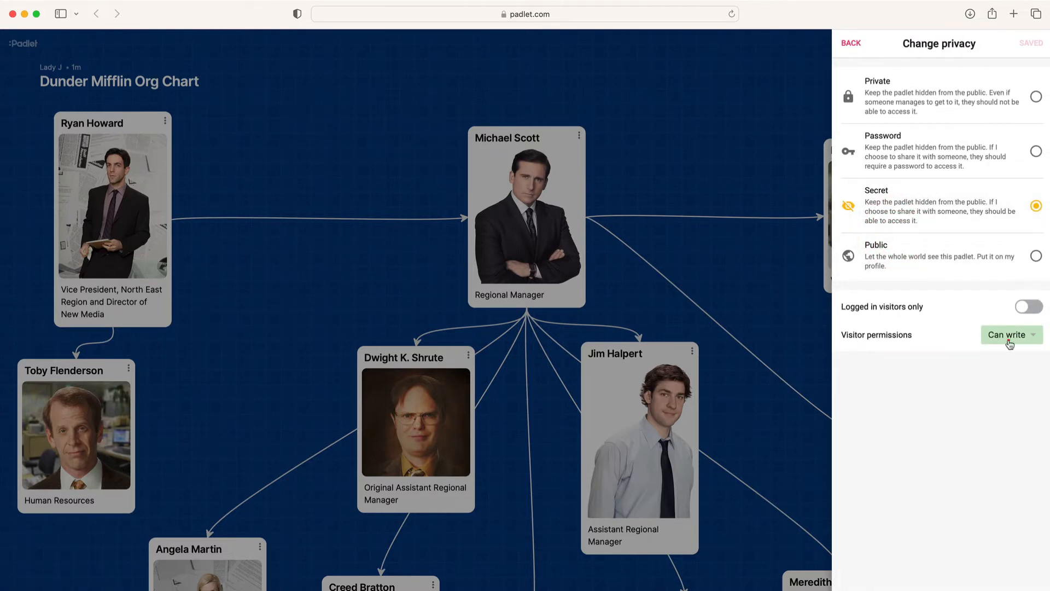
pyautogui.click(1011, 334)
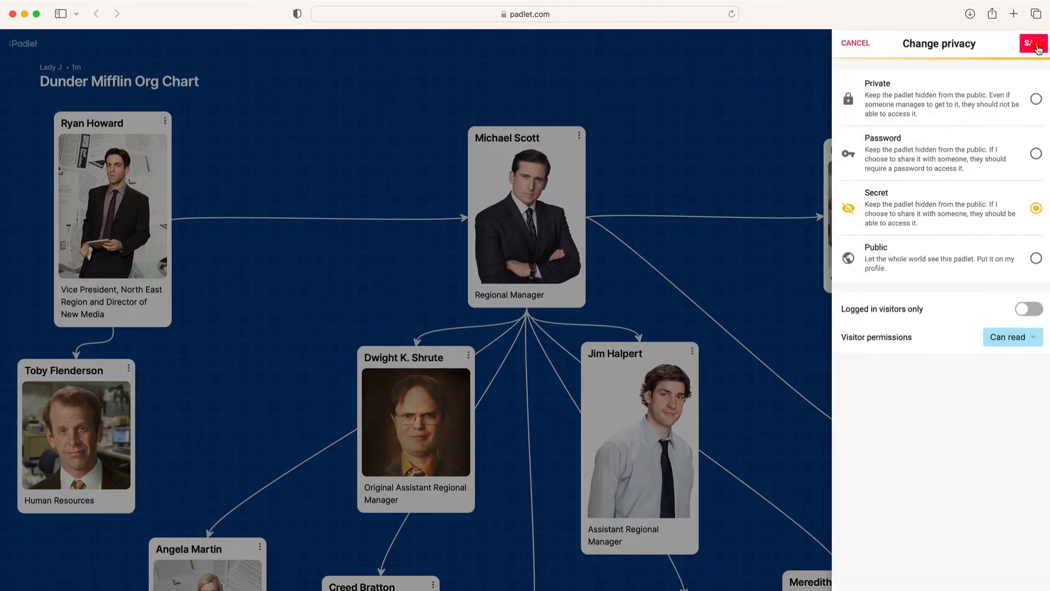
pyautogui.click(1033, 42)
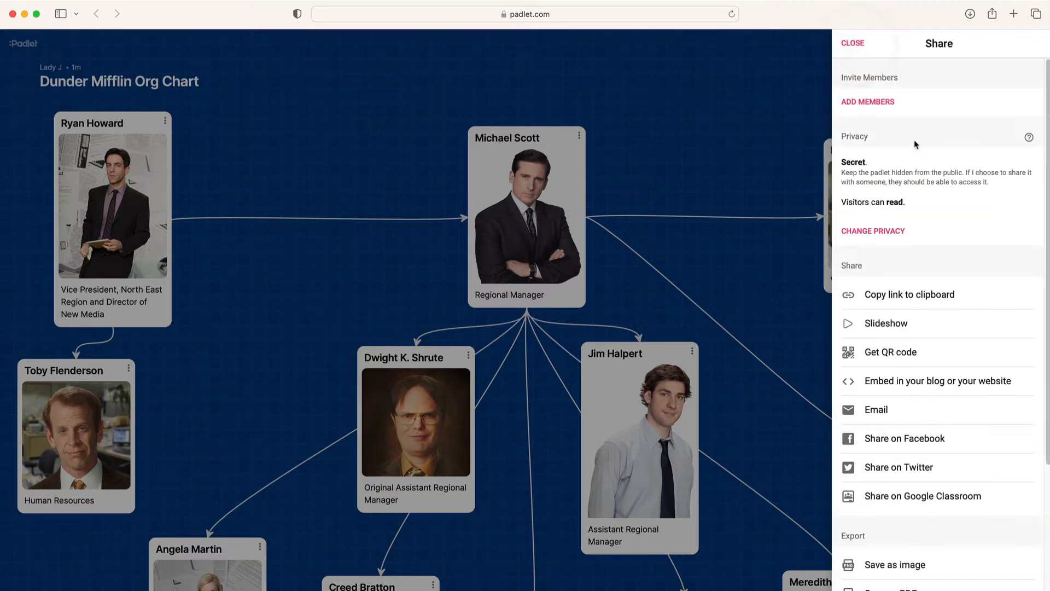
pyautogui.scroll(-3)
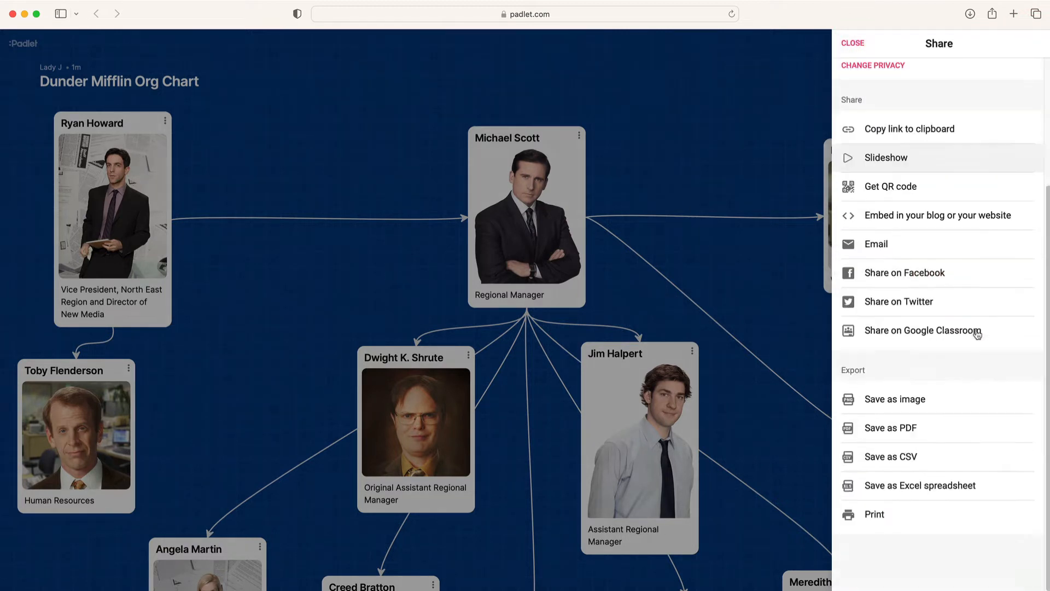
pyautogui.click(893, 398)
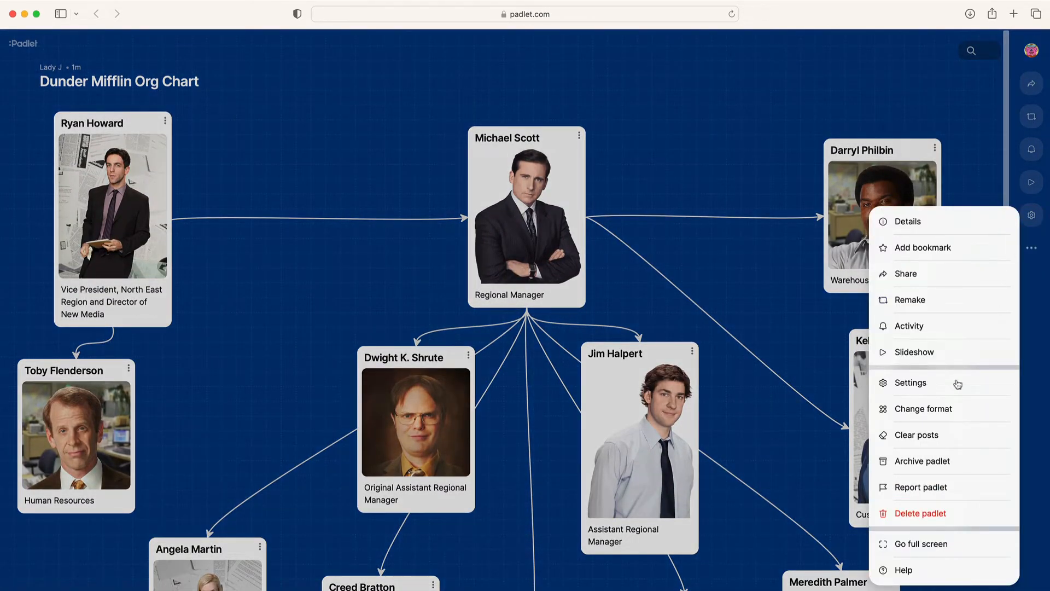
pyautogui.click(925, 408)
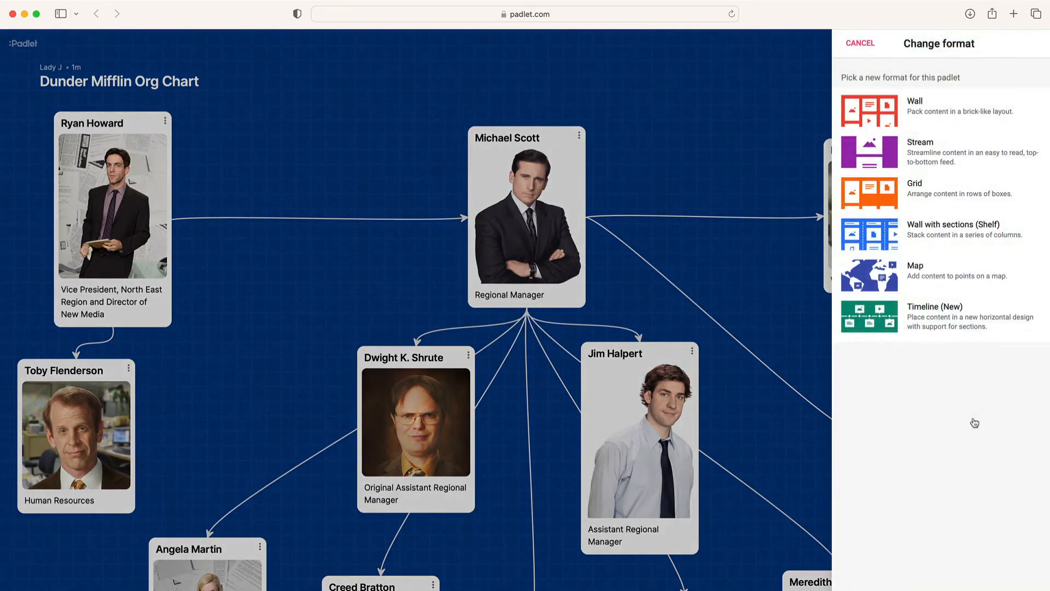
pyautogui.moveTo(957, 204)
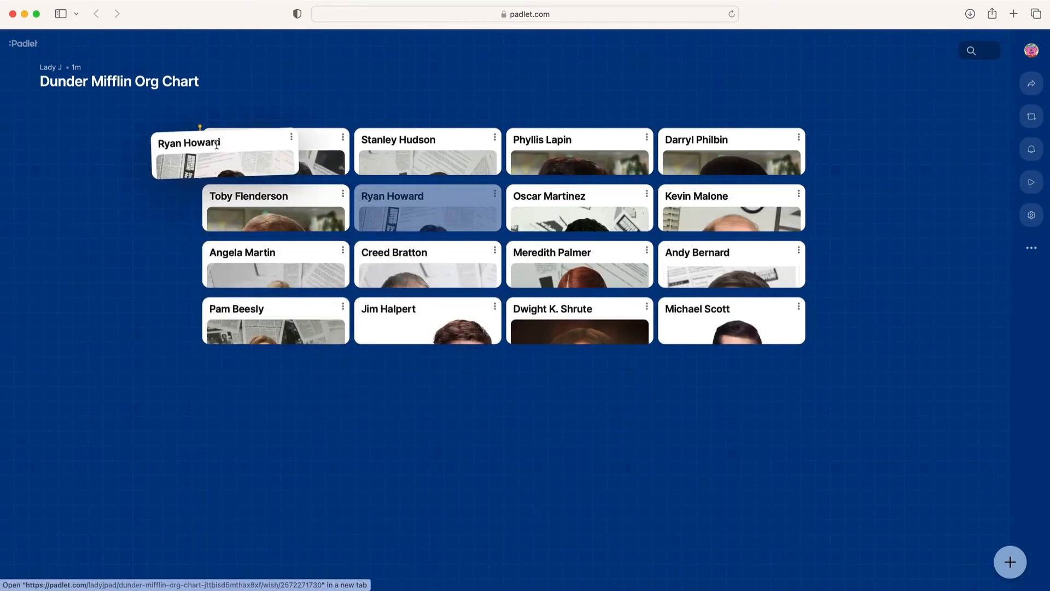
pyautogui.click(1032, 248)
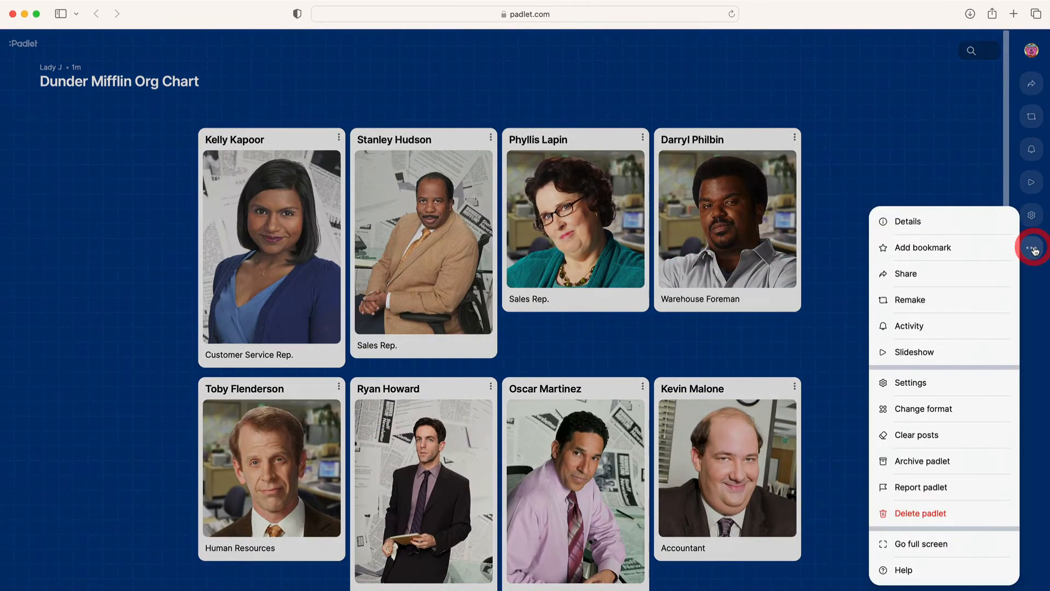
pyautogui.click(925, 408)
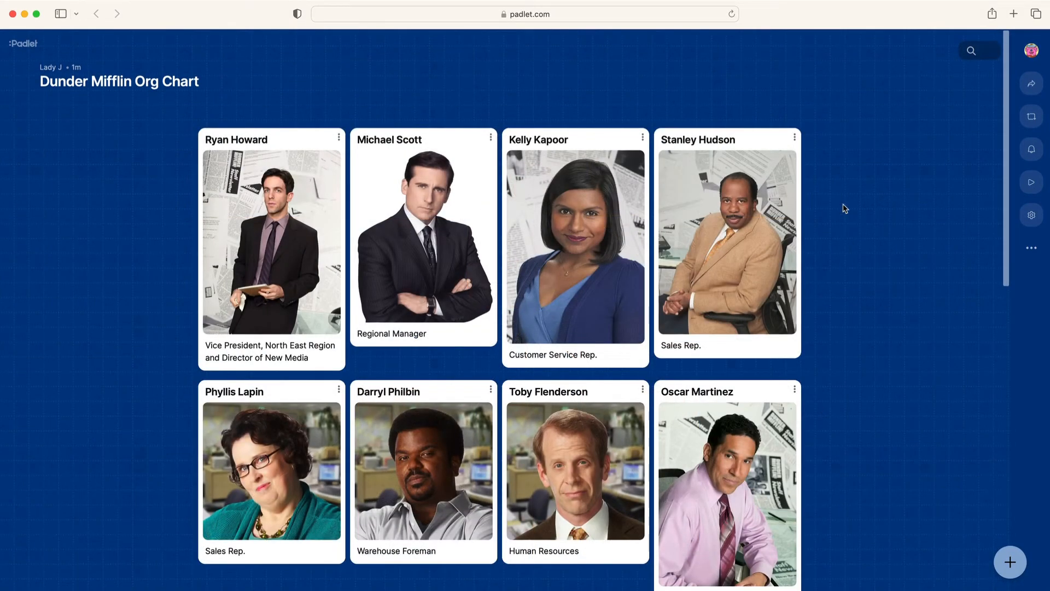
# - Set post sorting to 'Posts appear randomly', save, and reload with Cmd+R
pyautogui.click(1031, 215)
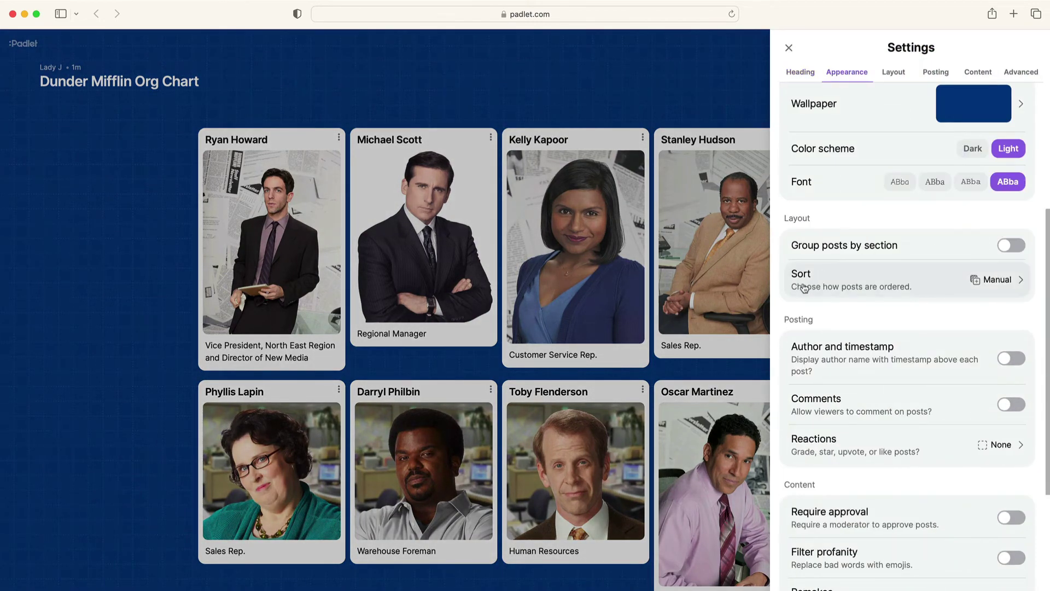
pyautogui.click(904, 279)
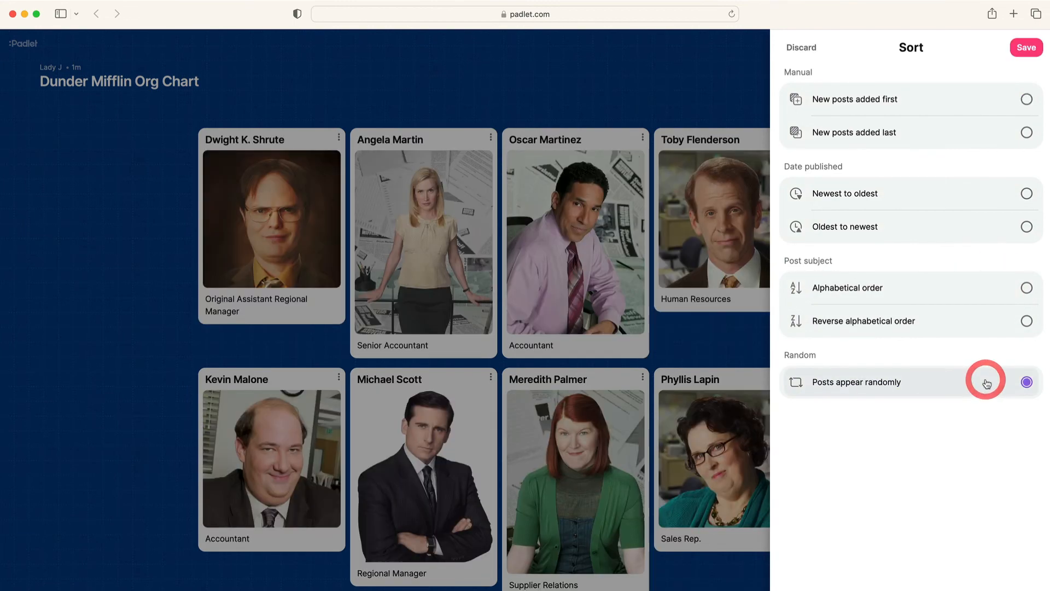
pyautogui.click(1026, 47)
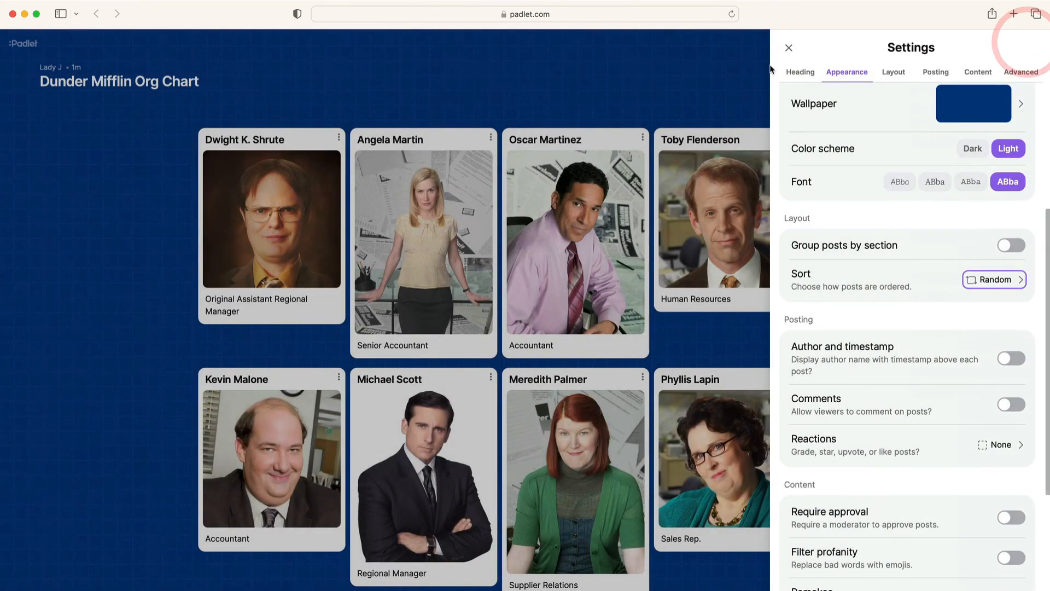
pyautogui.press('cmd+r')
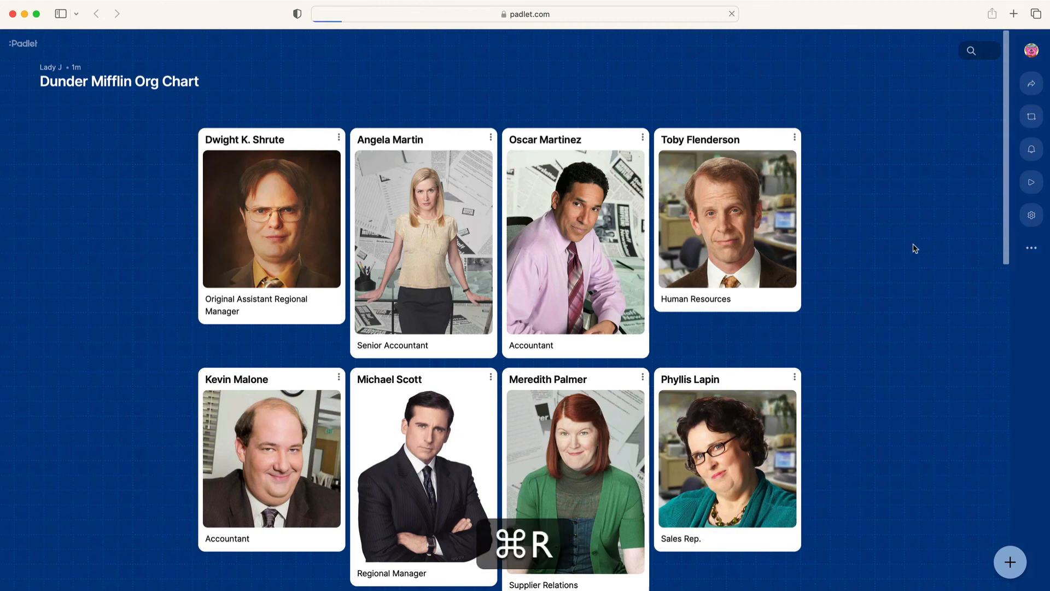
pyautogui.press('cmd+r')
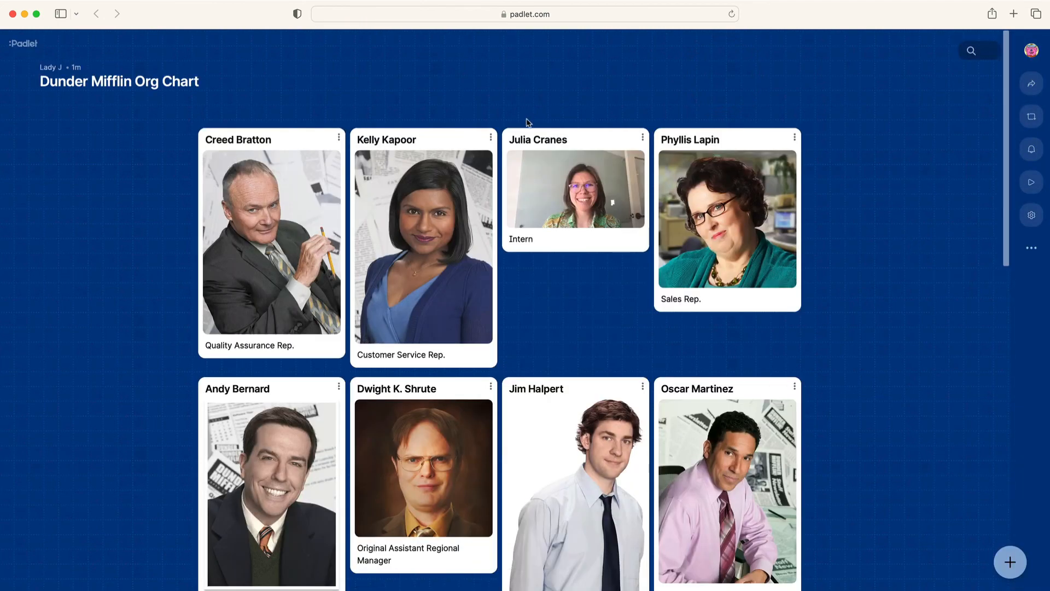